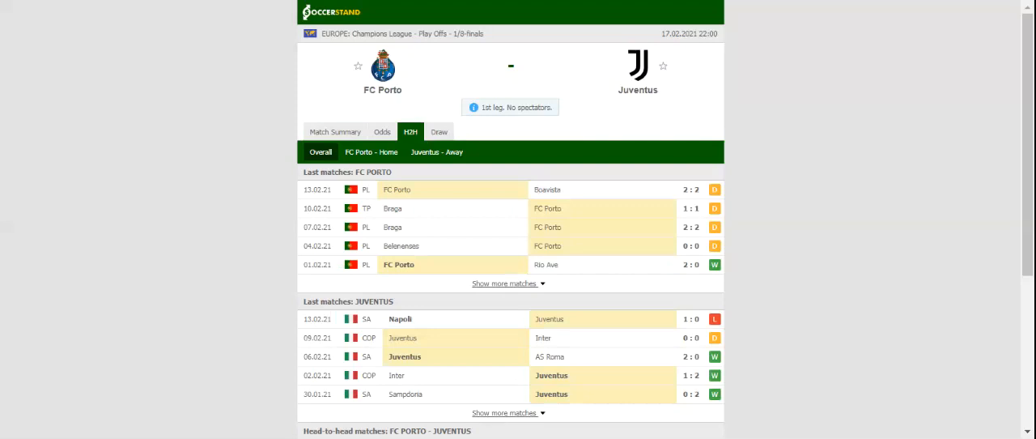
Switch the H2H form view to FC Porto's recent home matches.
left_click(438, 152)
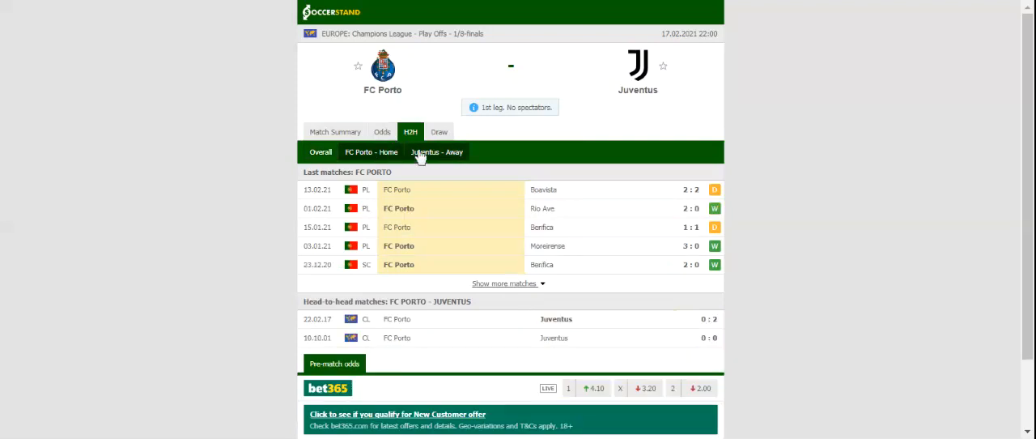
Show Juventus's recent away matches, then bring up the match's betting odds.
left_click(438, 152)
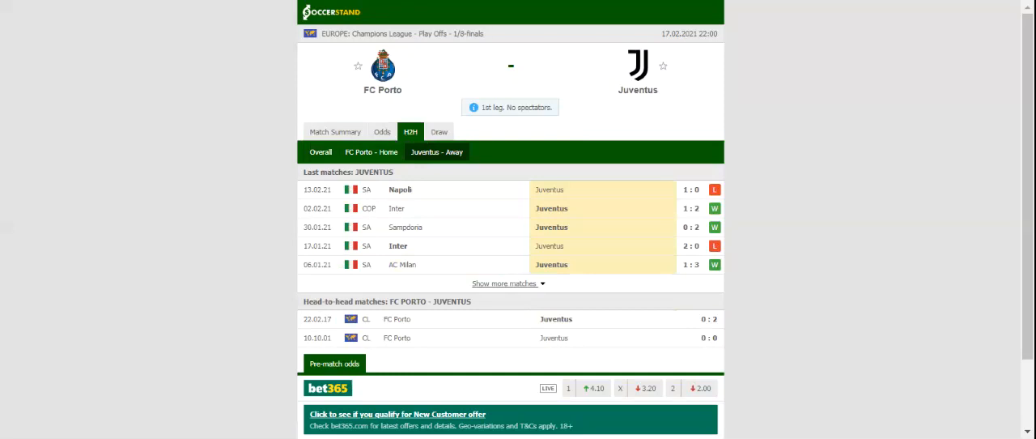
mouse_move(388, 142)
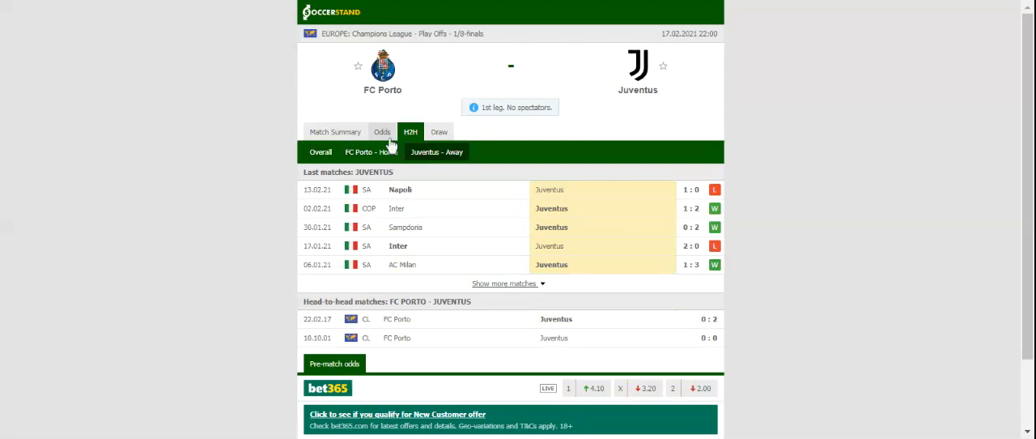
left_click(382, 131)
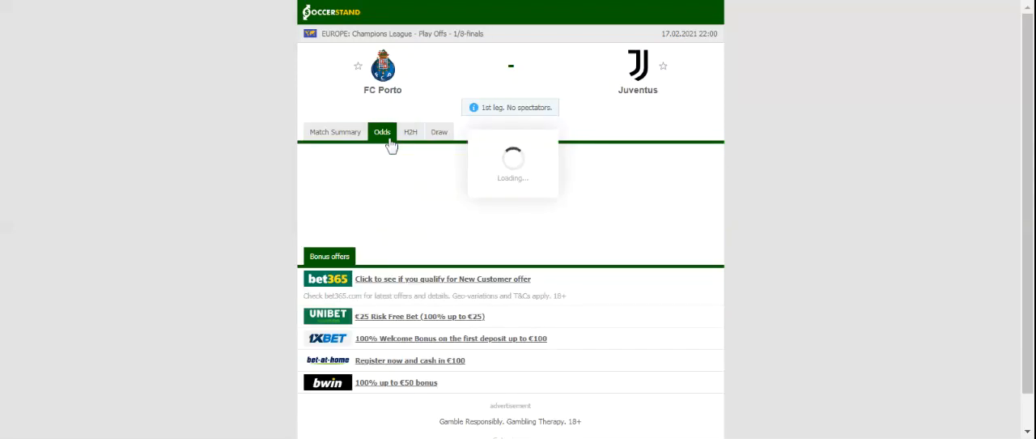